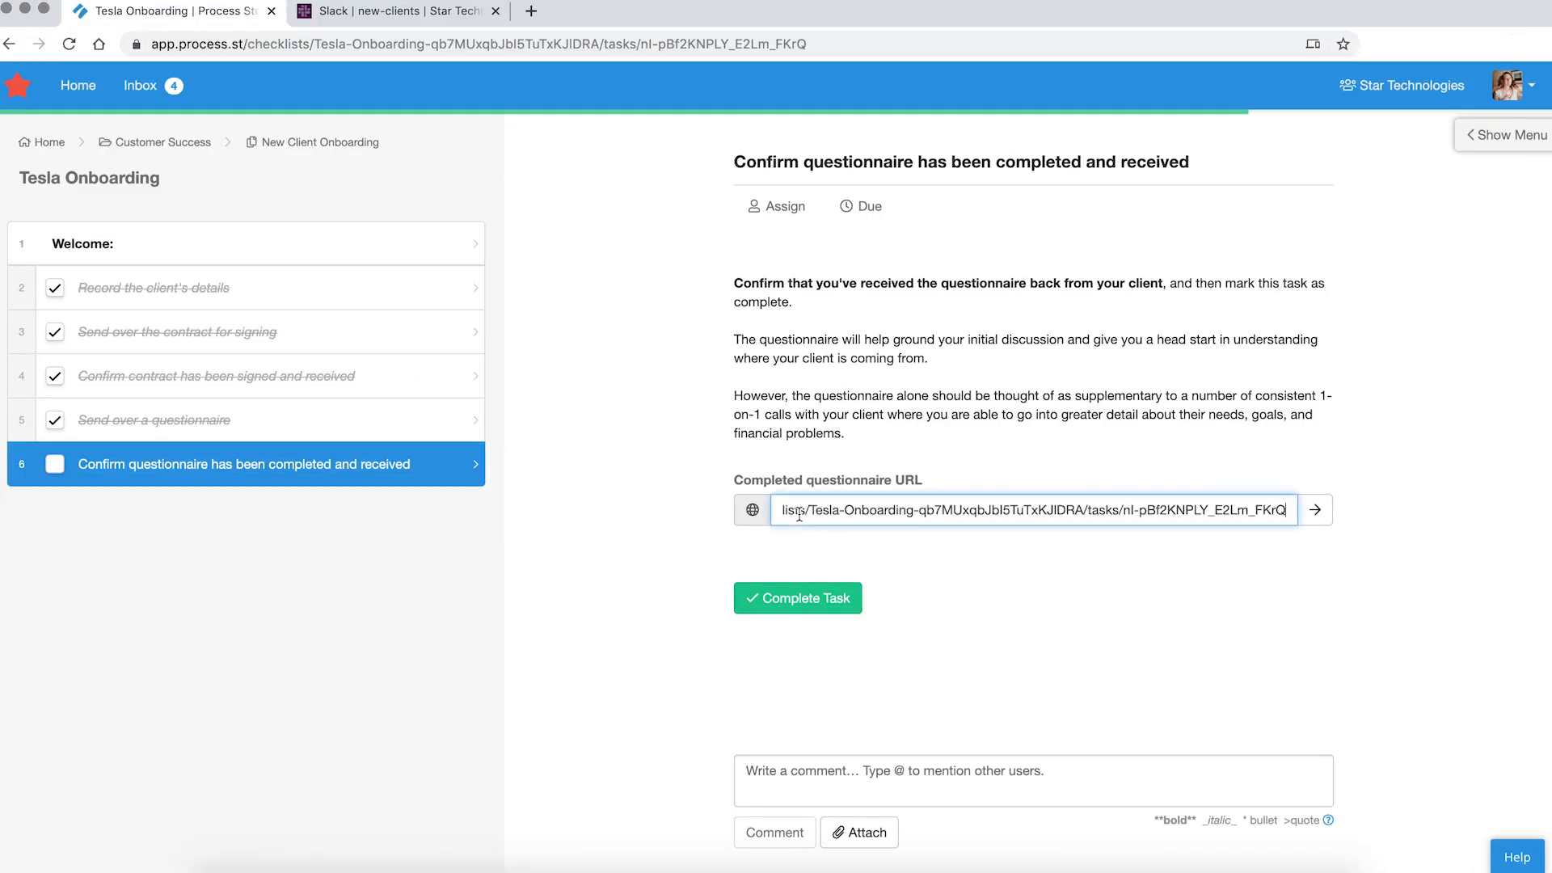
Complete the final 'Confirm questionnaire has been completed and received' task on the Tesla Onboarding checklist.
left_click(797, 599)
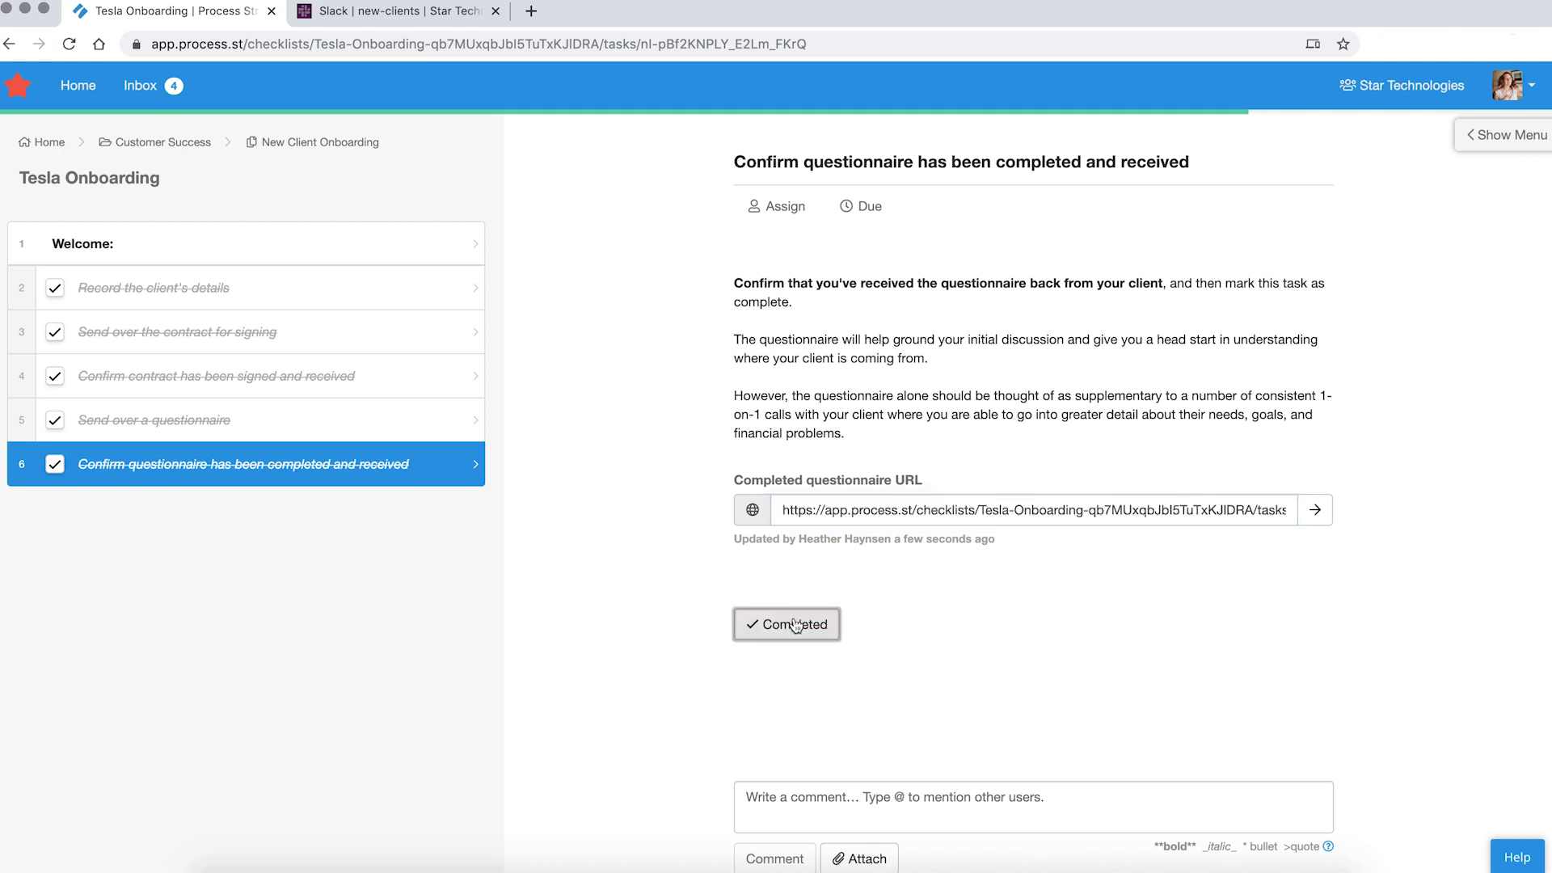
left_click(786, 624)
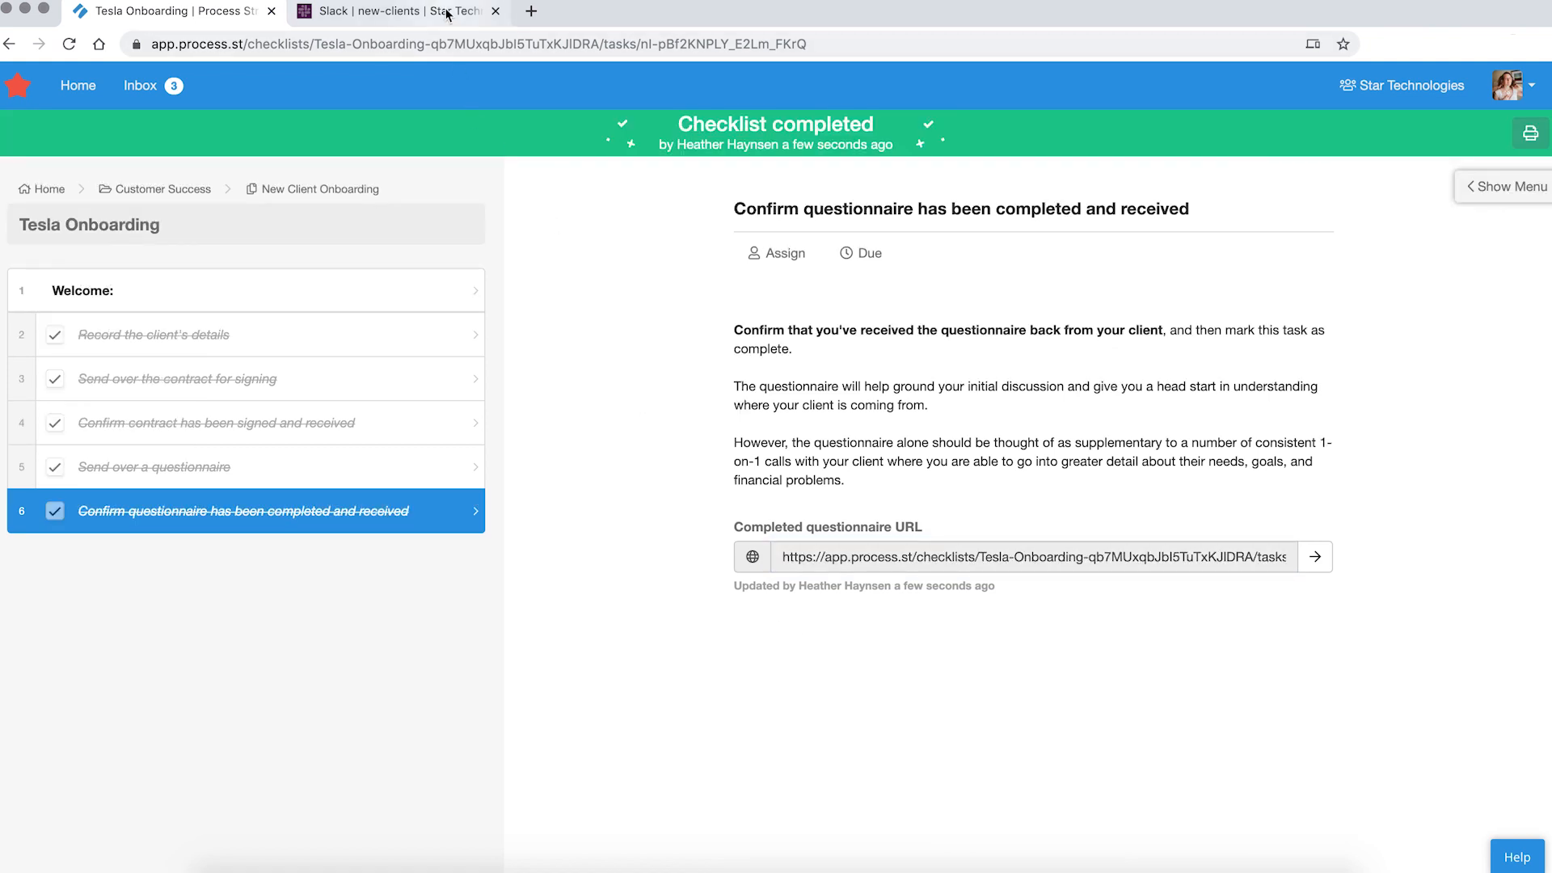
left_click(396, 11)
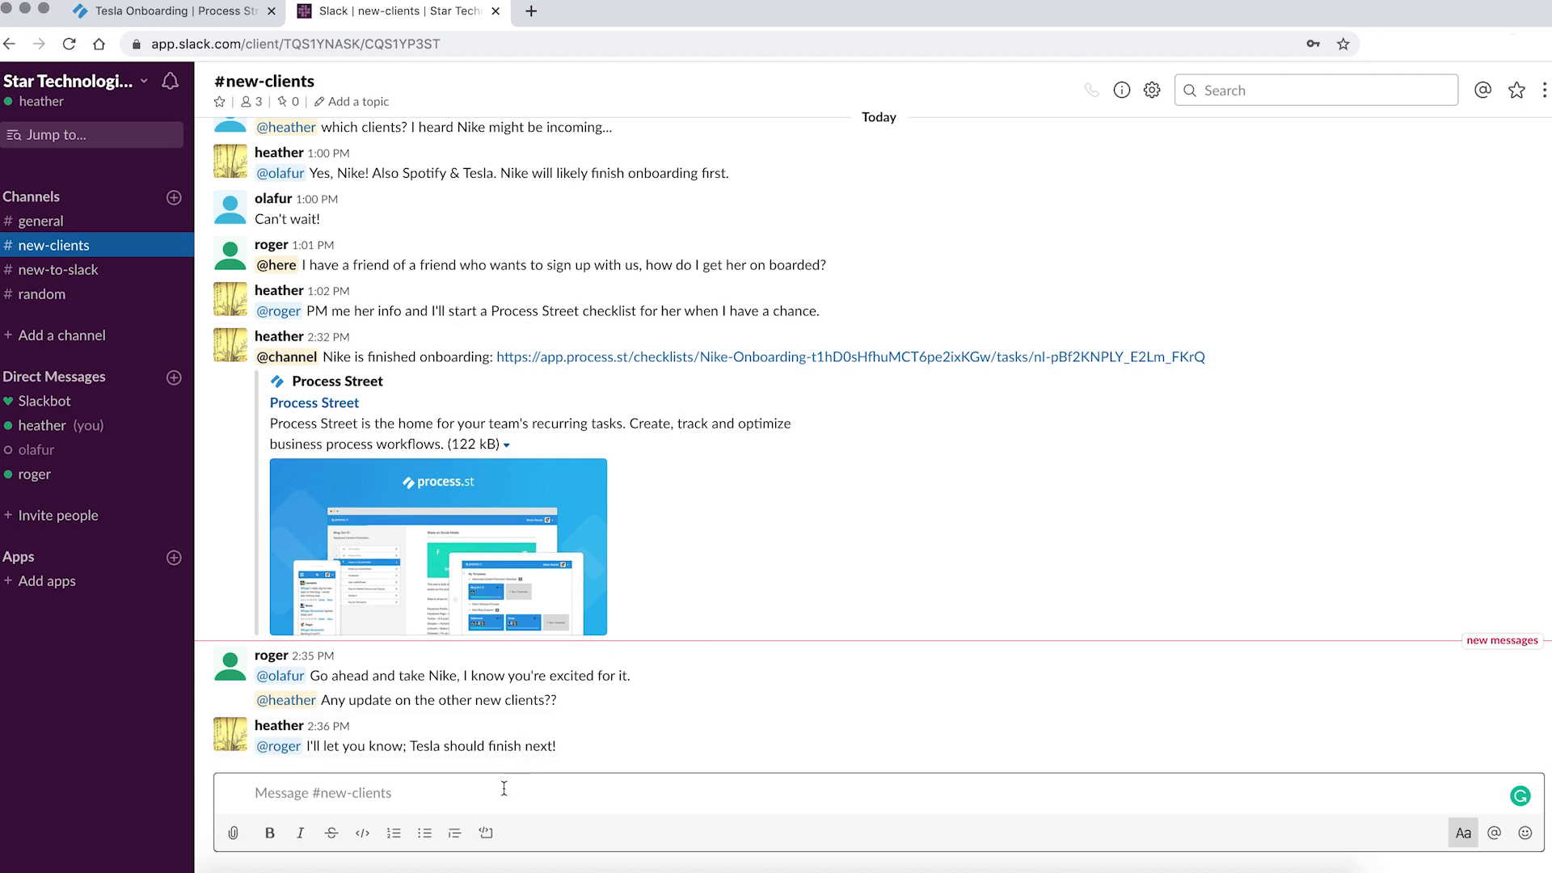
type("@channel T")
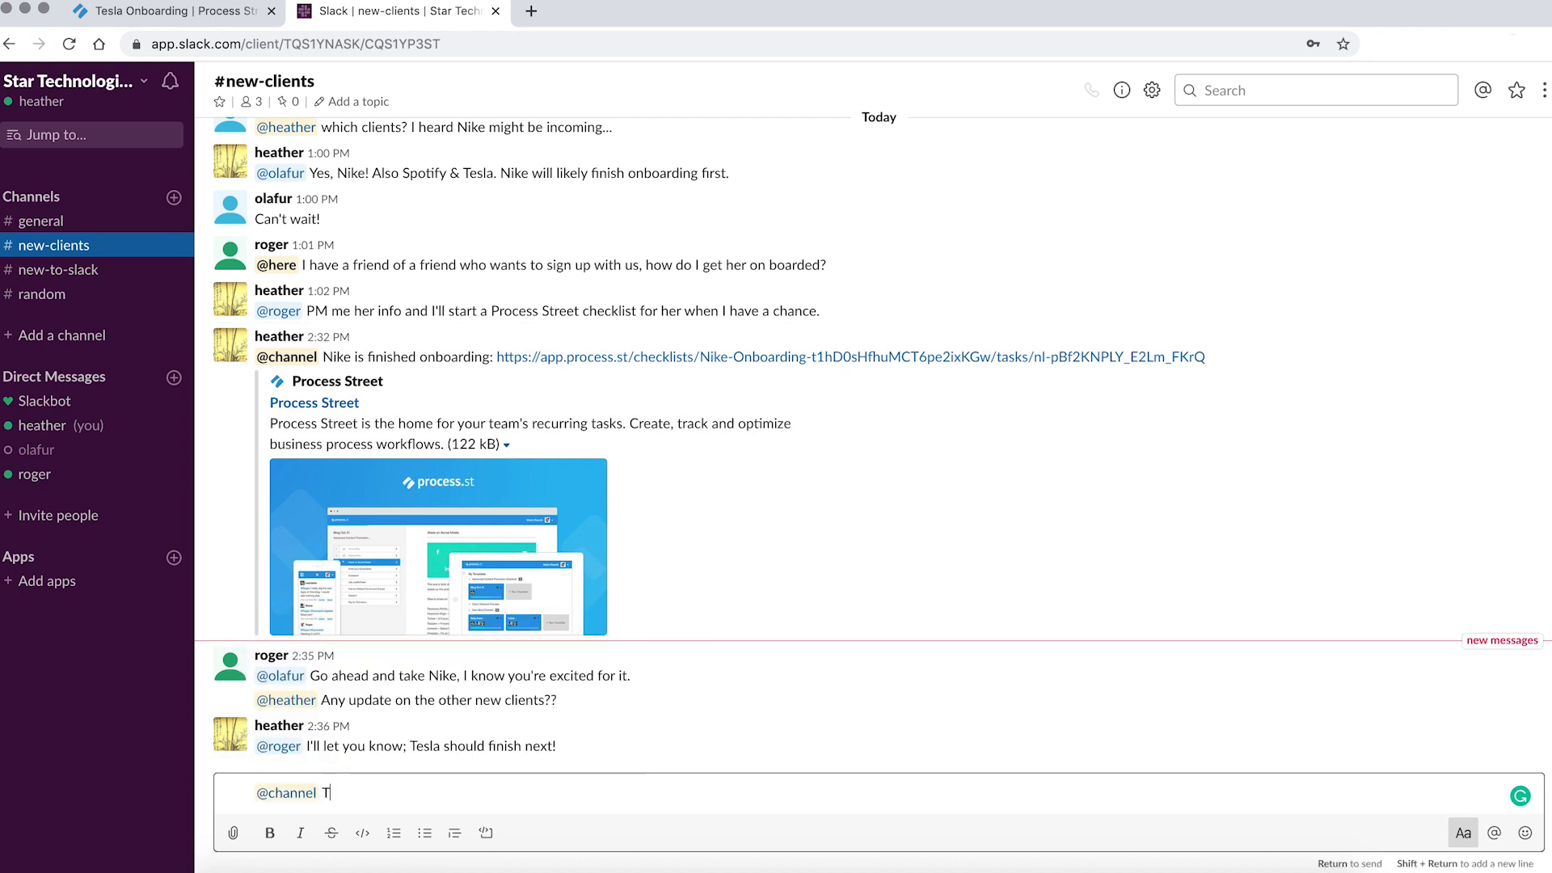
type("esla's")
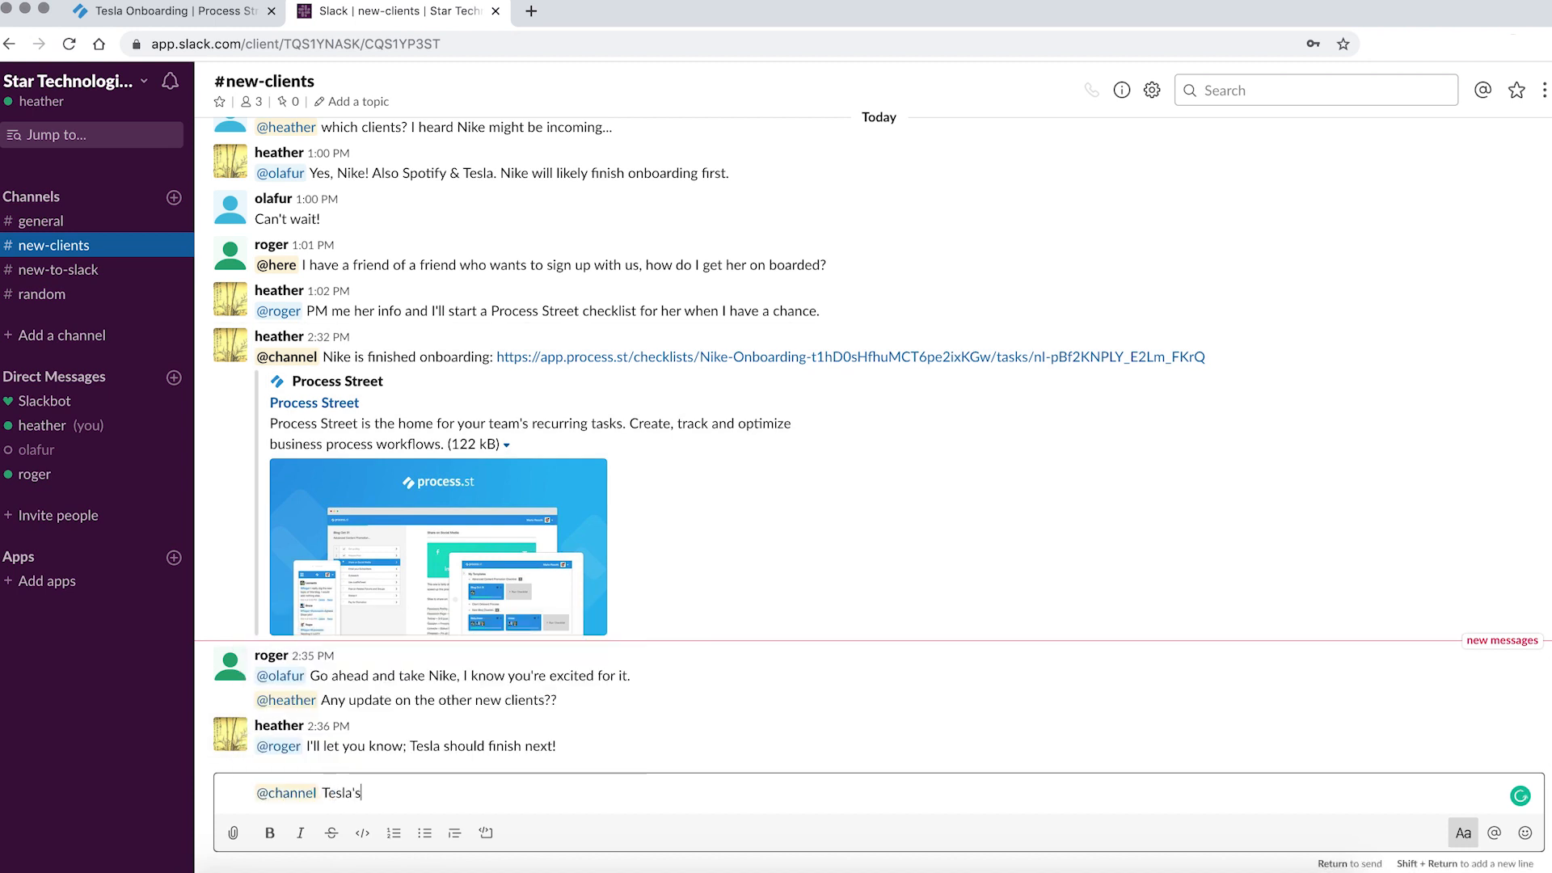
type("paperwork")
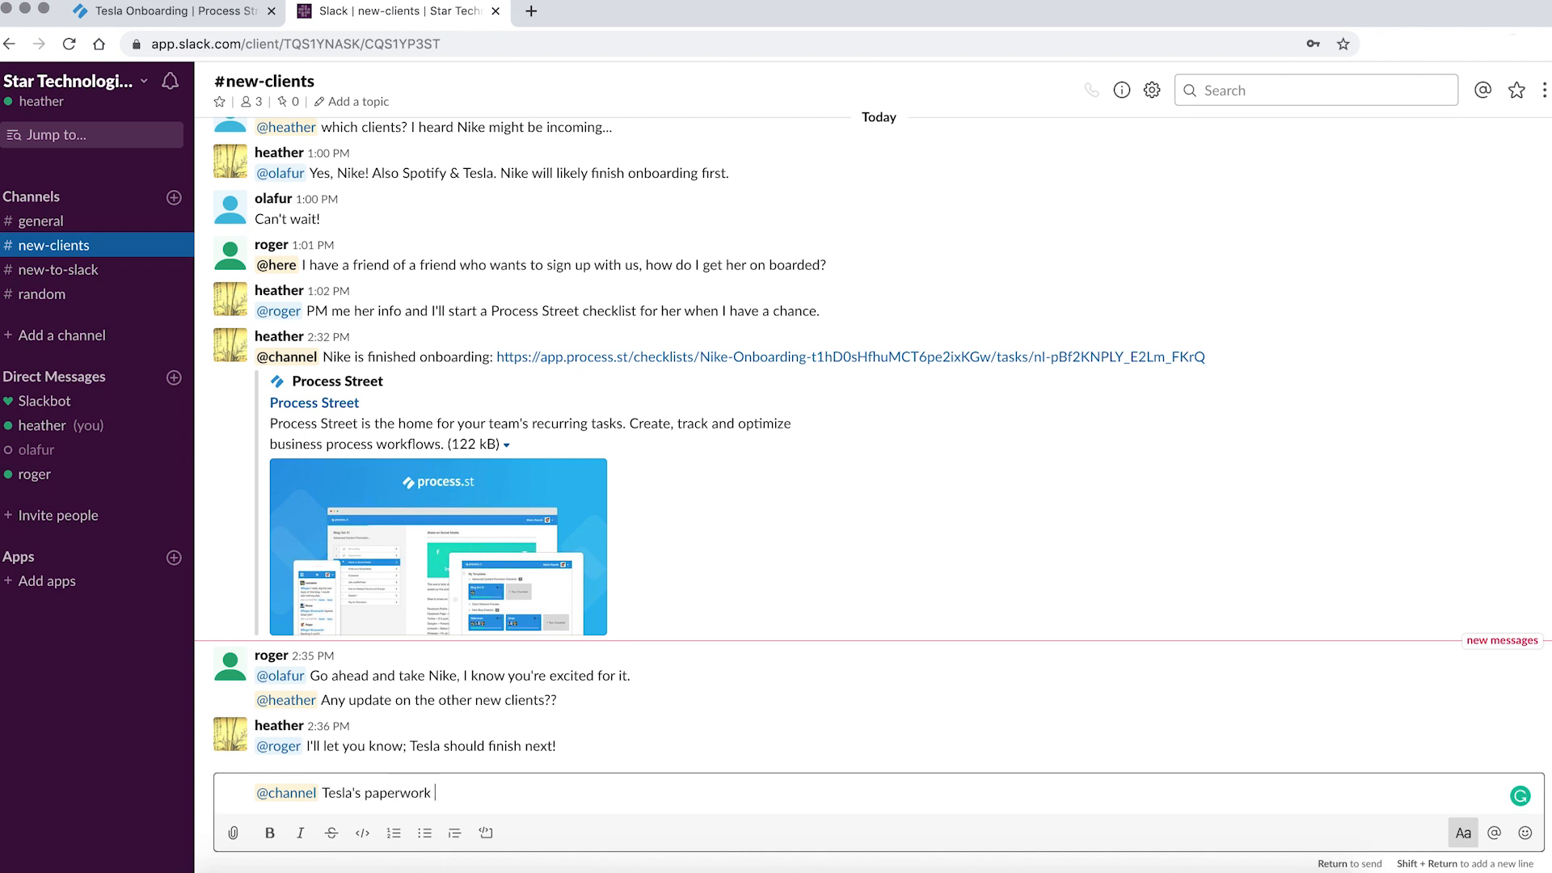
type("came through! https://app.process.st/checklists/Tesla-Onboarding-qb7MUxqbJbI5TuTxKJlDRA/tasks/nl-pBf2KNPLY_E2Lm_FKrQ")
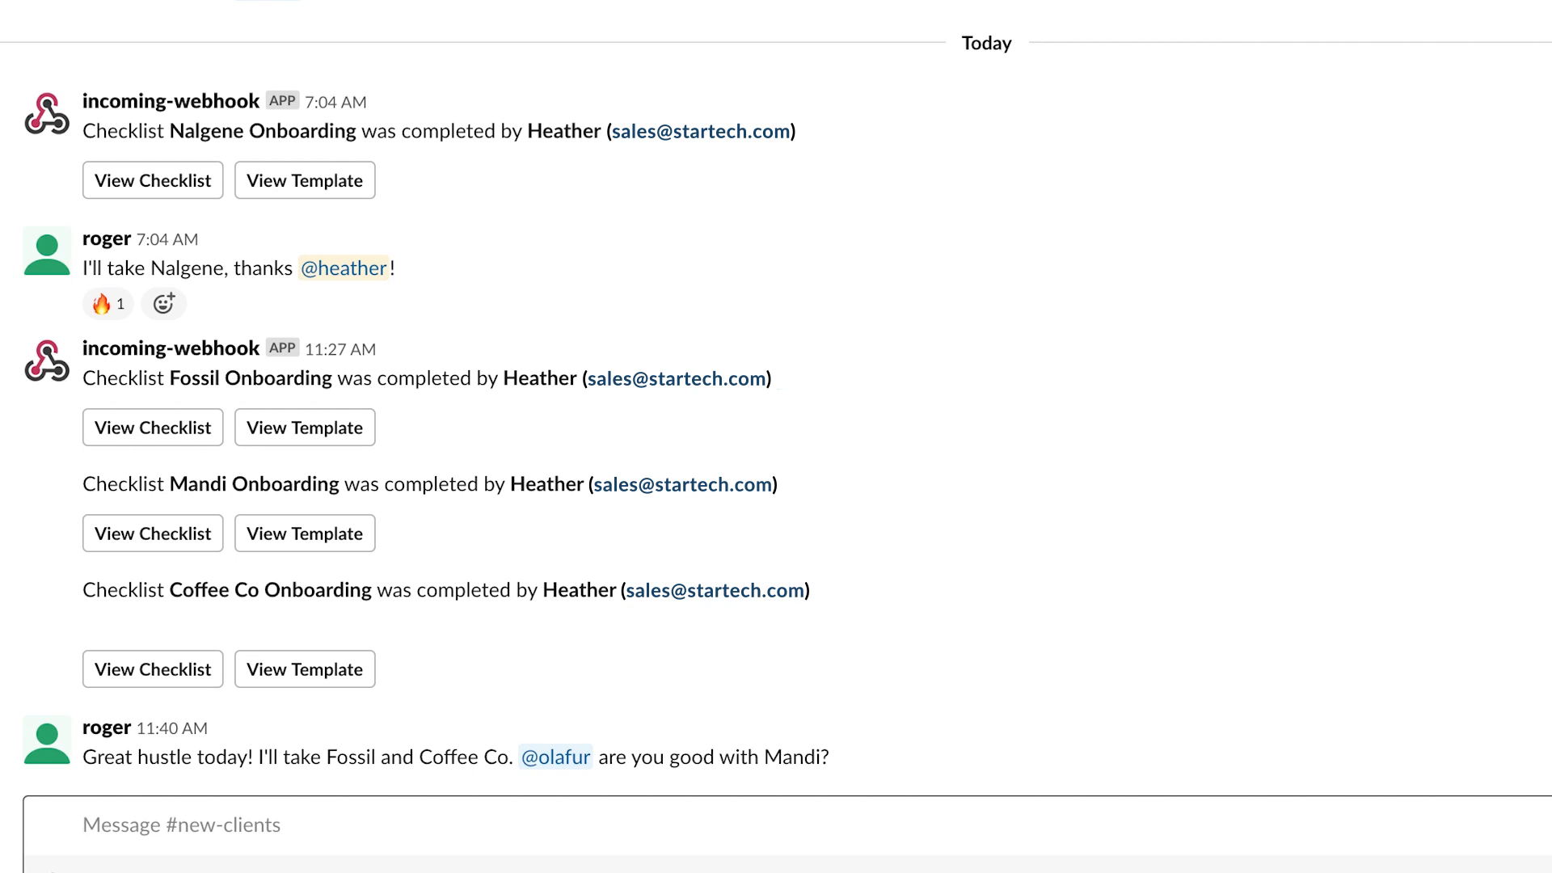
left_click(108, 748)
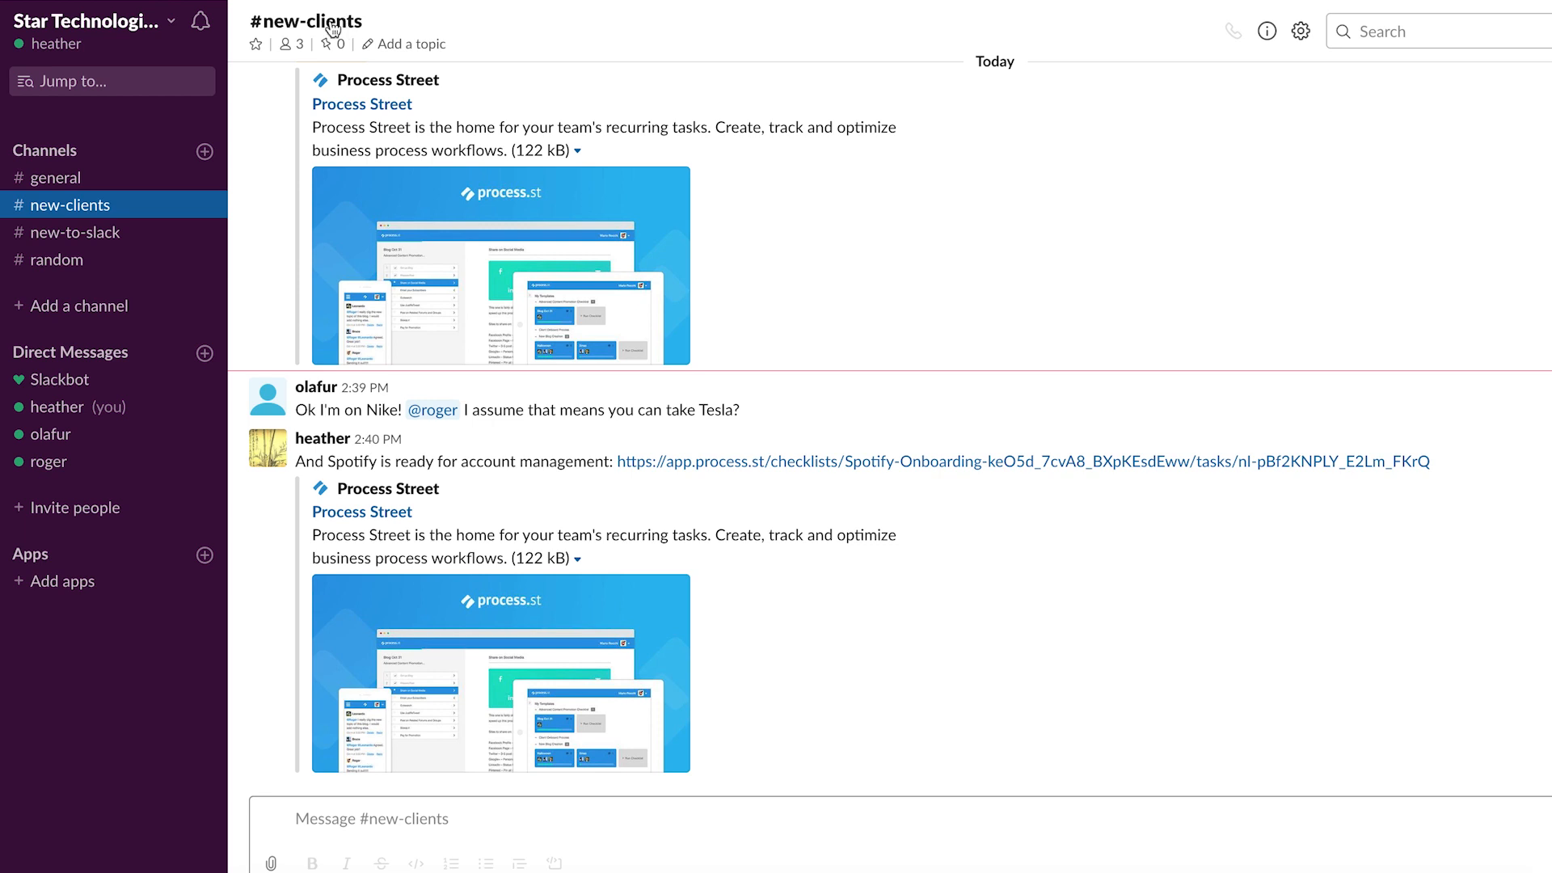
From the #new-clients channel menu, find and add the Incoming WebHooks app to Slack.
left_click(307, 21)
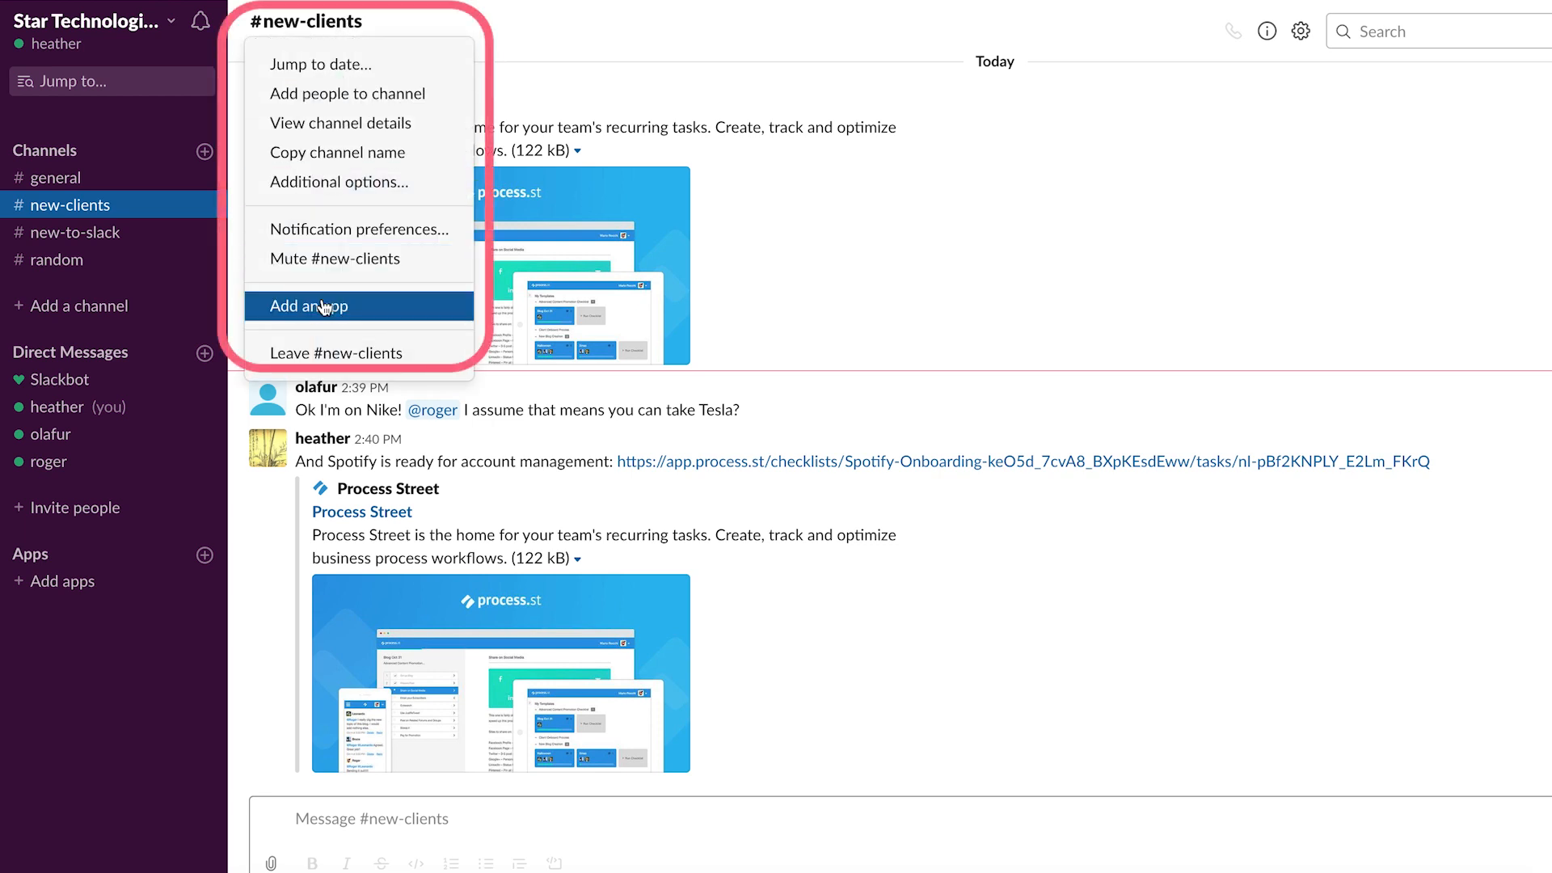
left_click(307, 306)
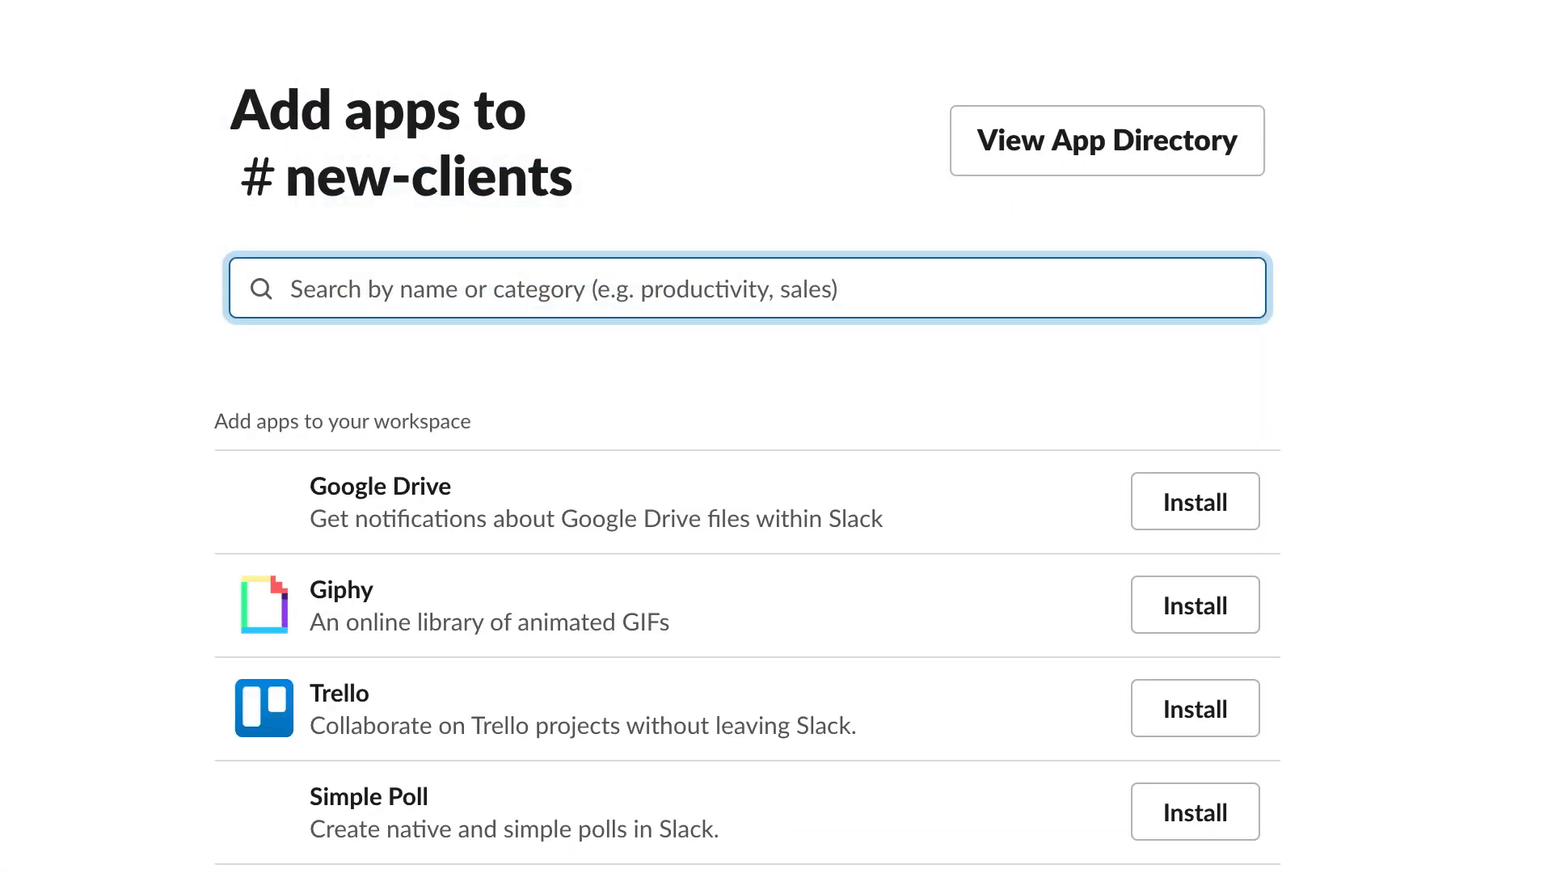
type("webhook")
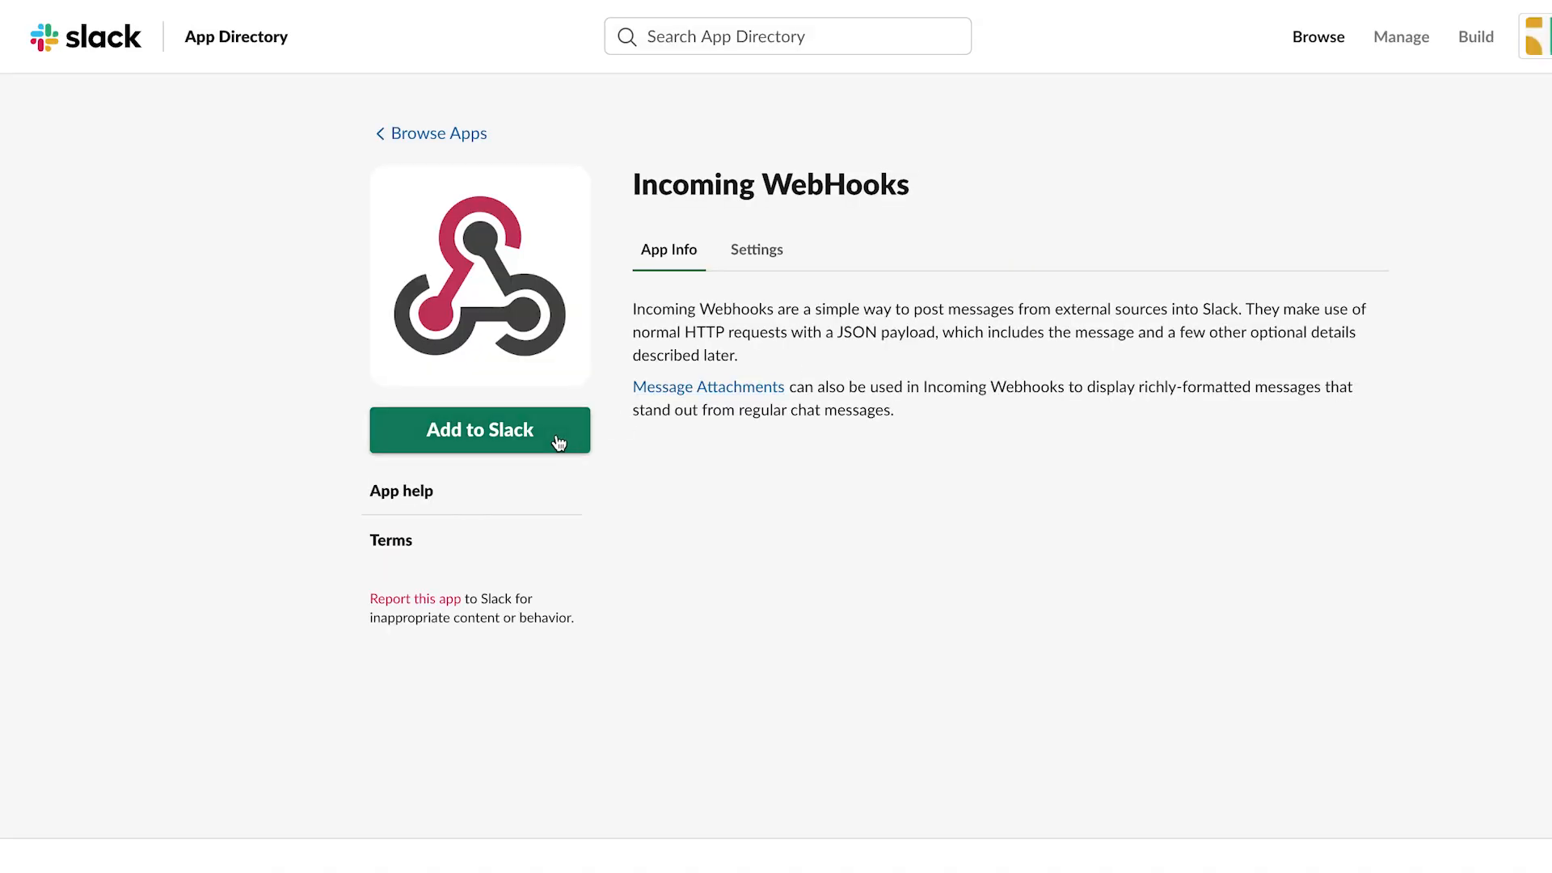
left_click(478, 430)
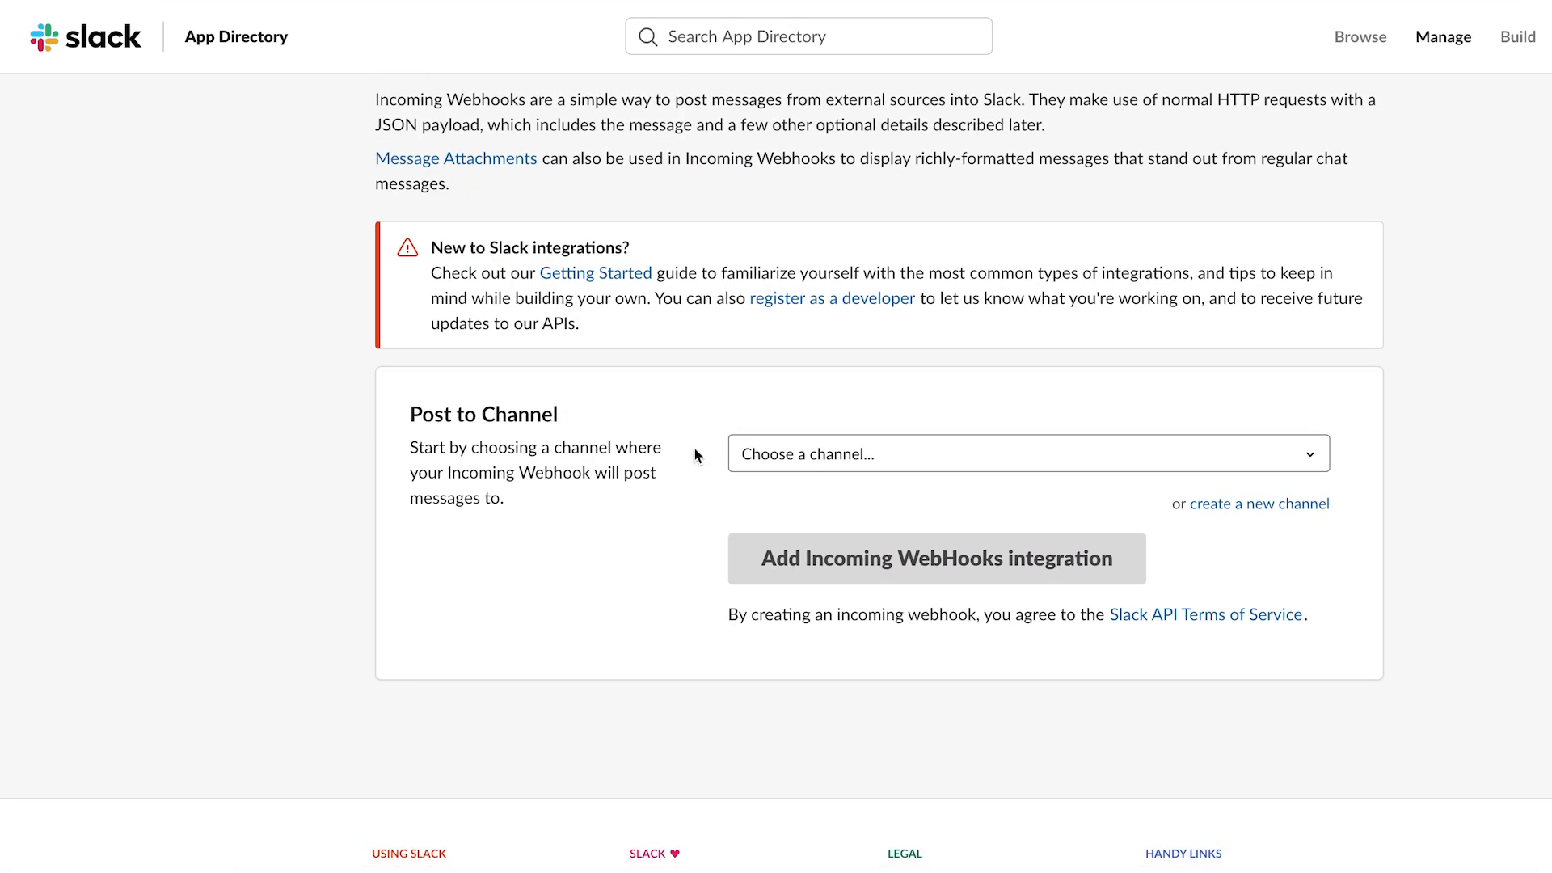
Set the integration to post to #new-clients and create the Incoming WebHooks integration.
left_click(1027, 453)
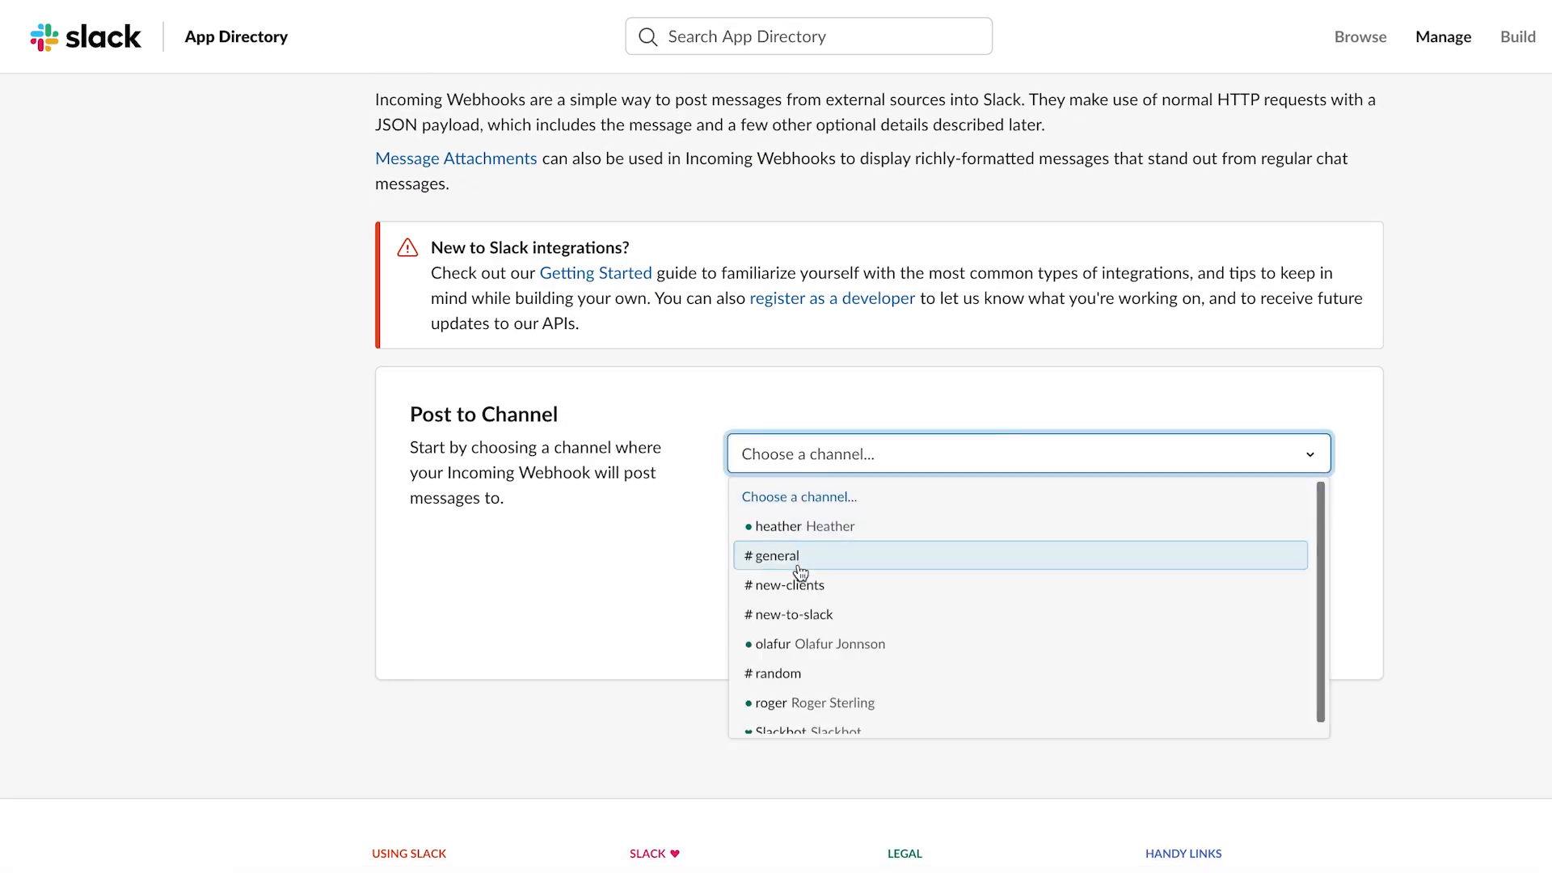
left_click(791, 584)
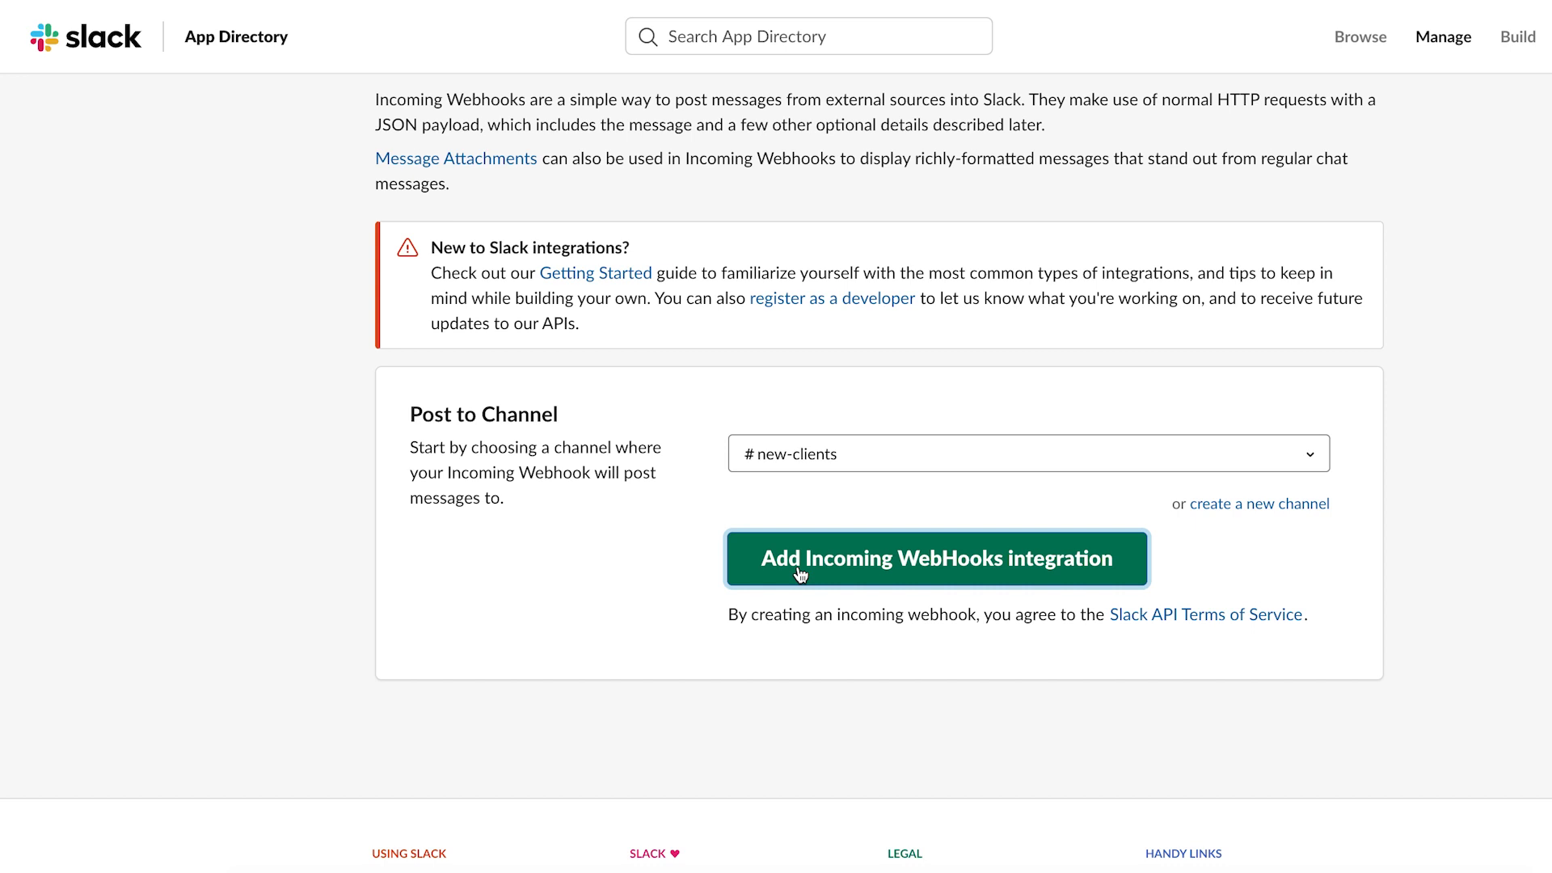
left_click(936, 558)
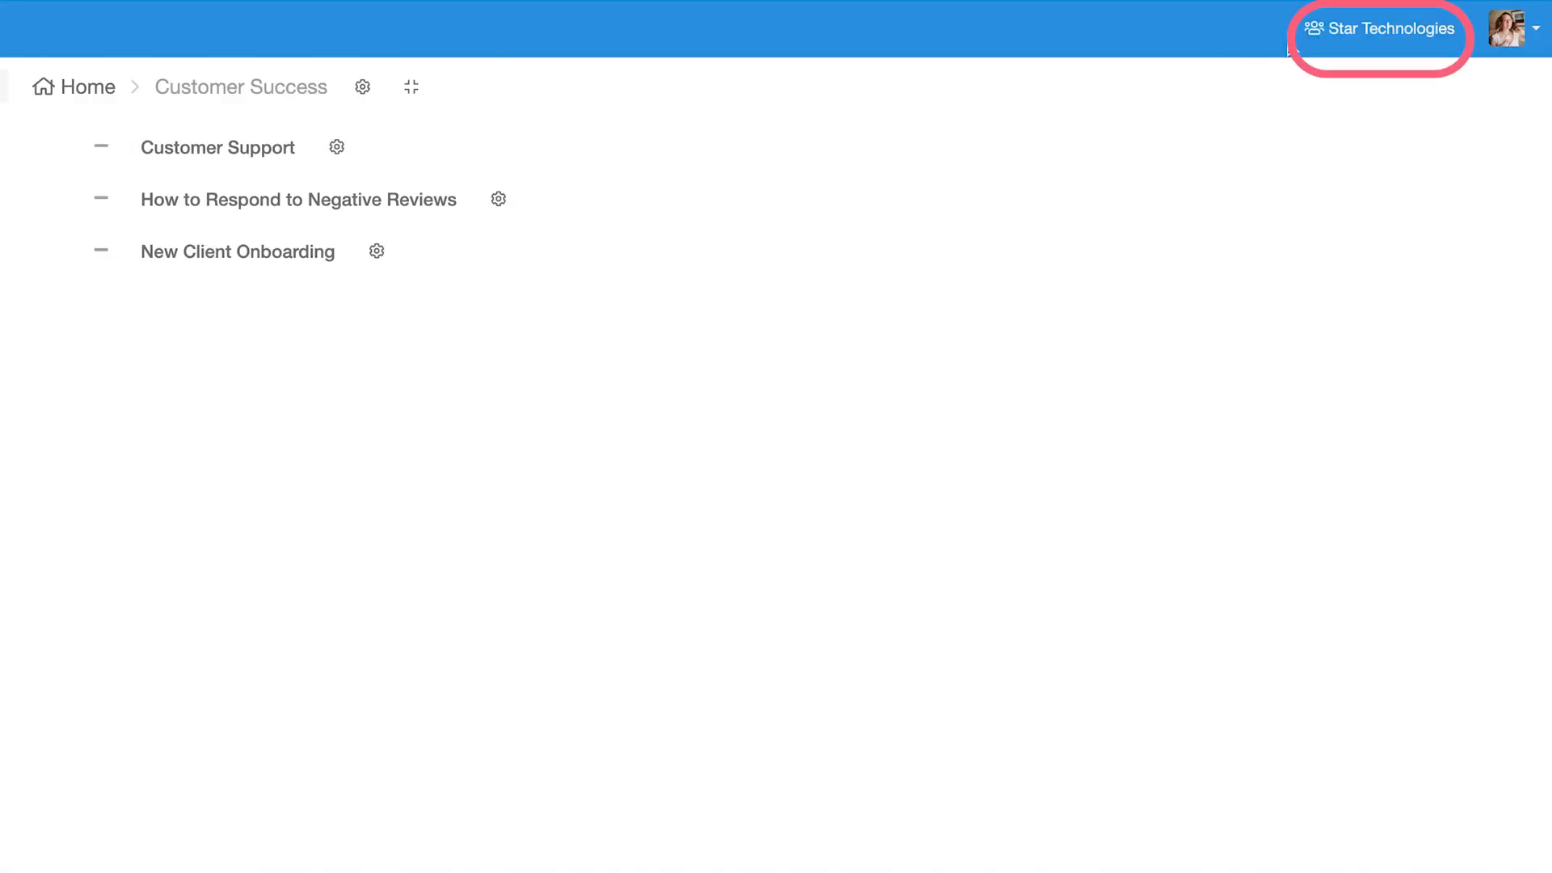
In organization settings, add a new webhook carrying the hooks.slack.com URL.
left_click(1378, 28)
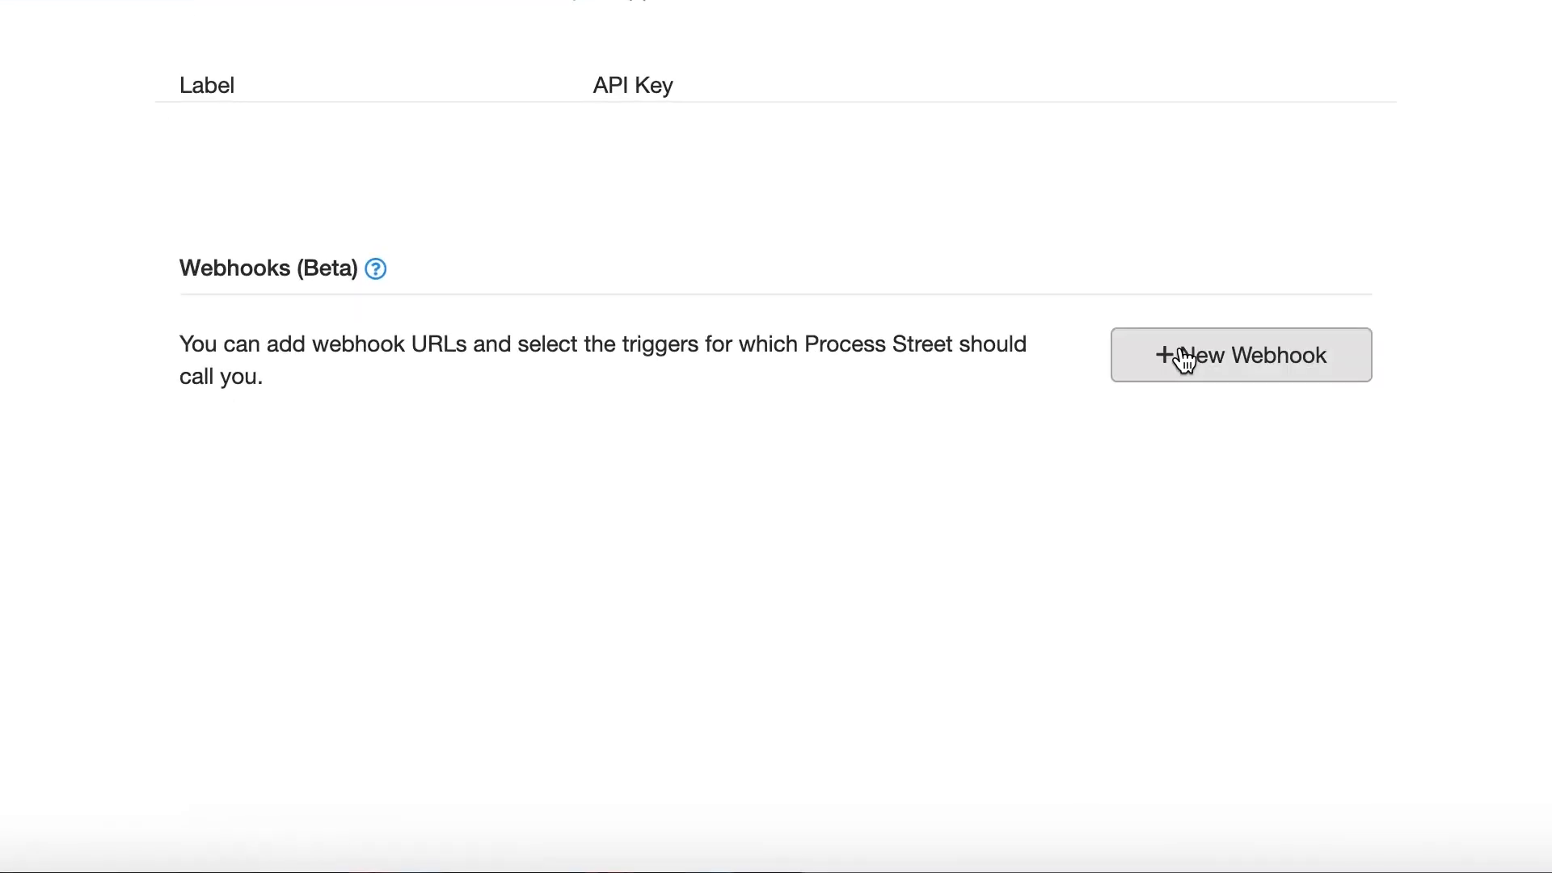
left_click(1240, 354)
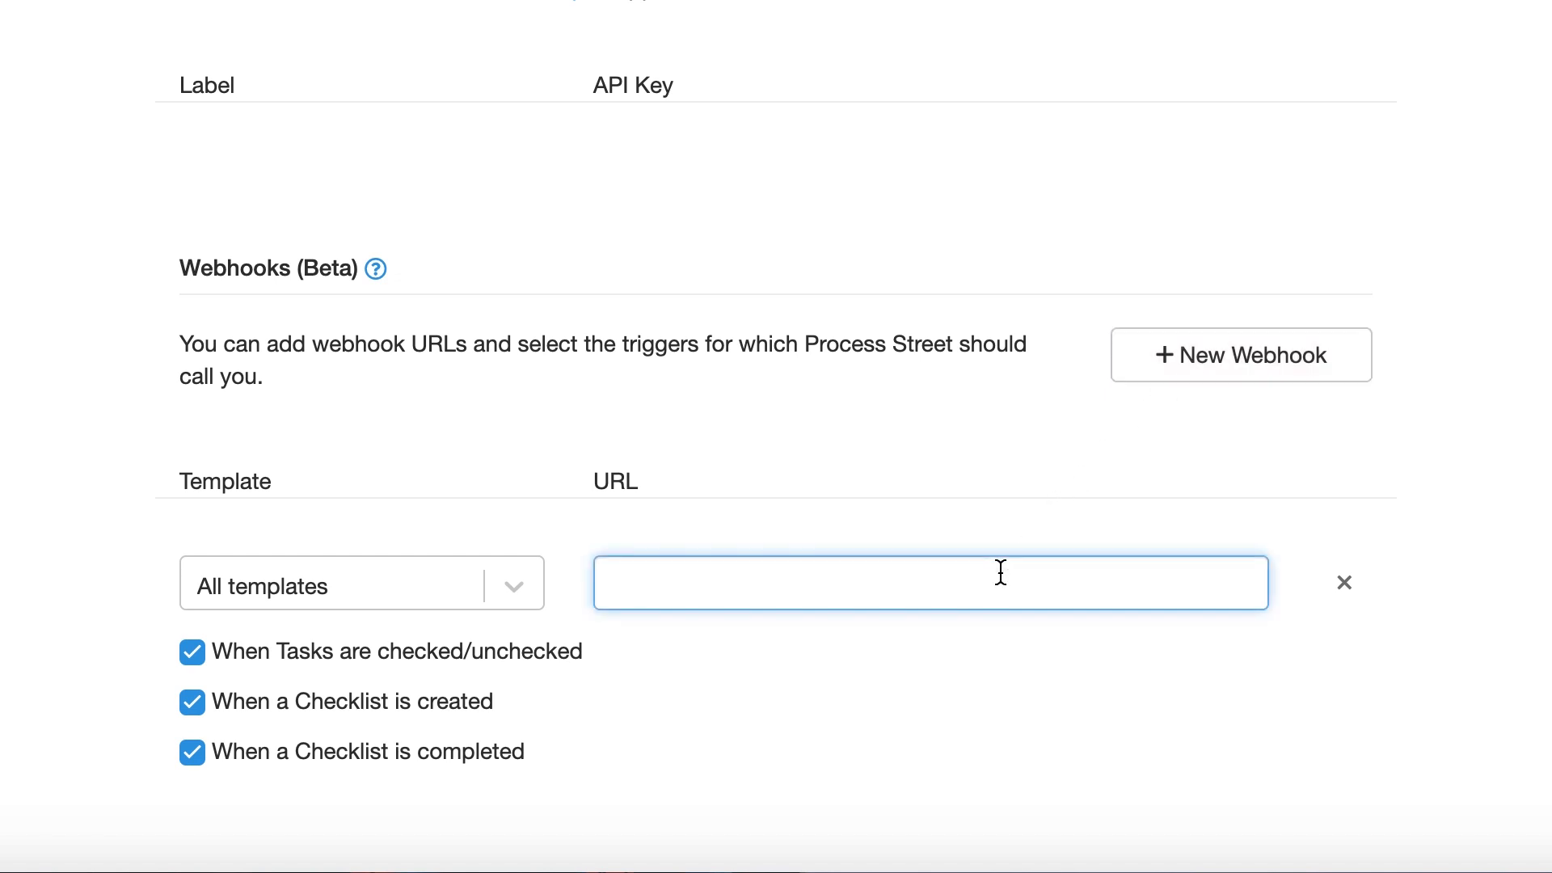
type("s/TQS1YNASK/BR7RB76DB/djOW8bzWmMQnAFIjDM5QlUoB")
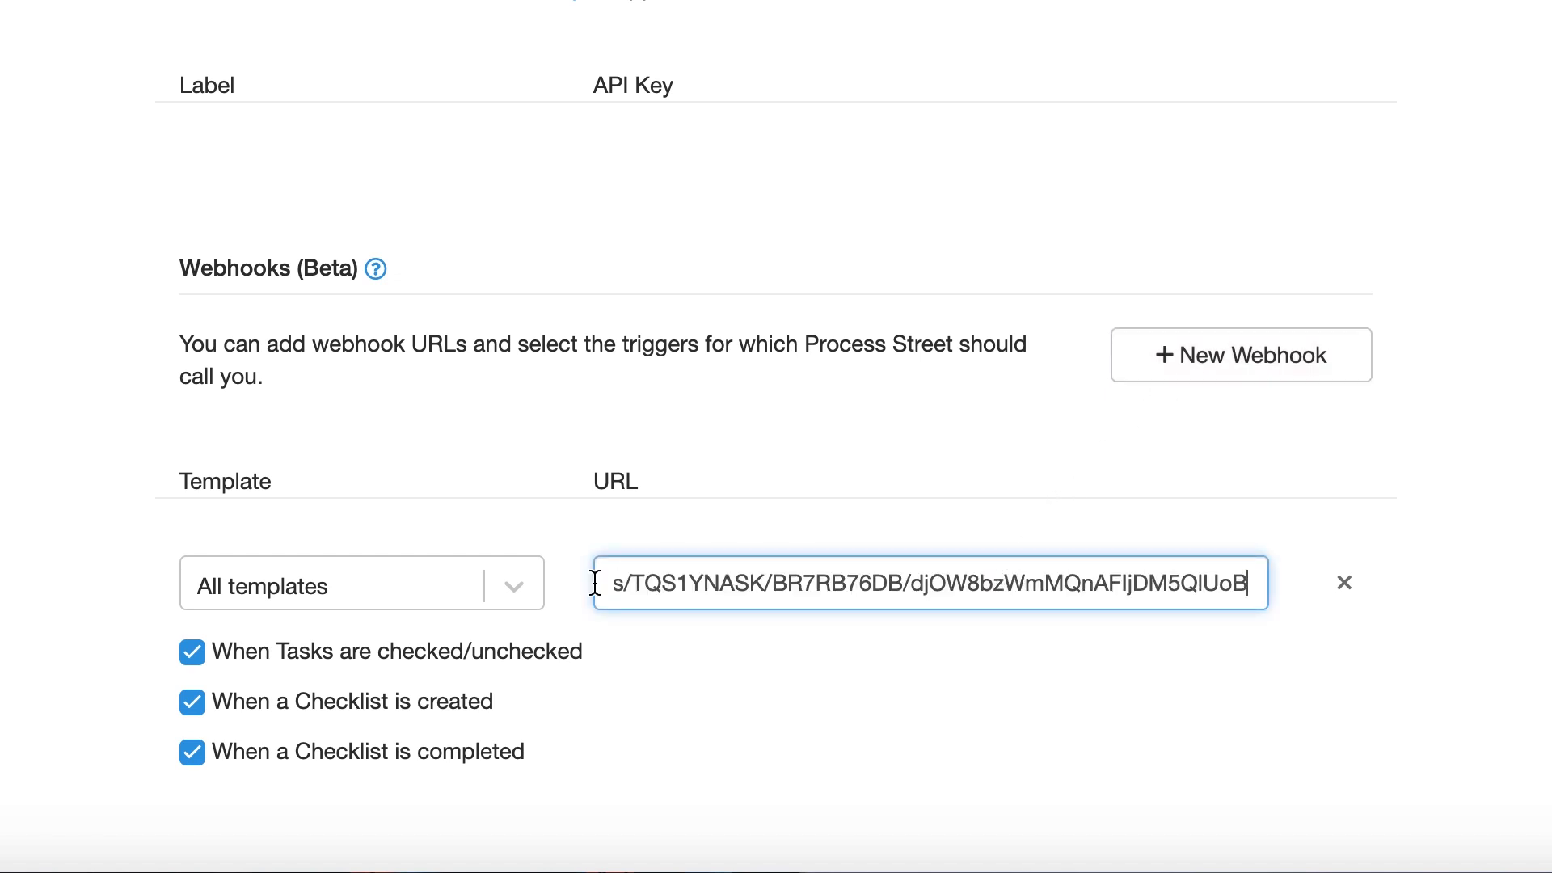
Scope the webhook to the New Client Onboarding template and untick the task-checked and checklist-created triggers.
type("clie")
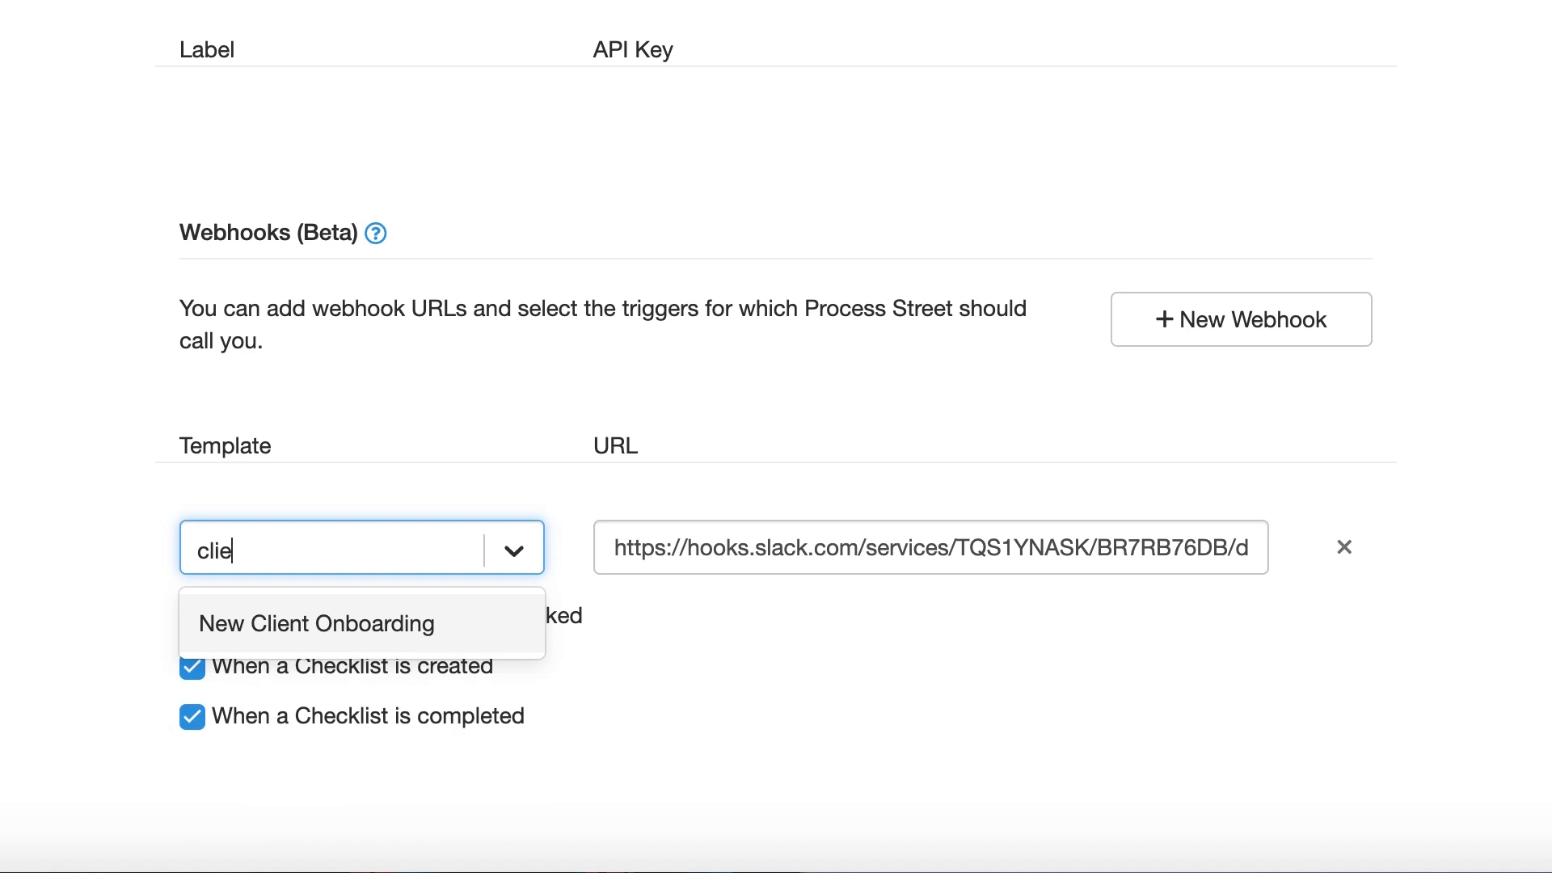
left_click(315, 624)
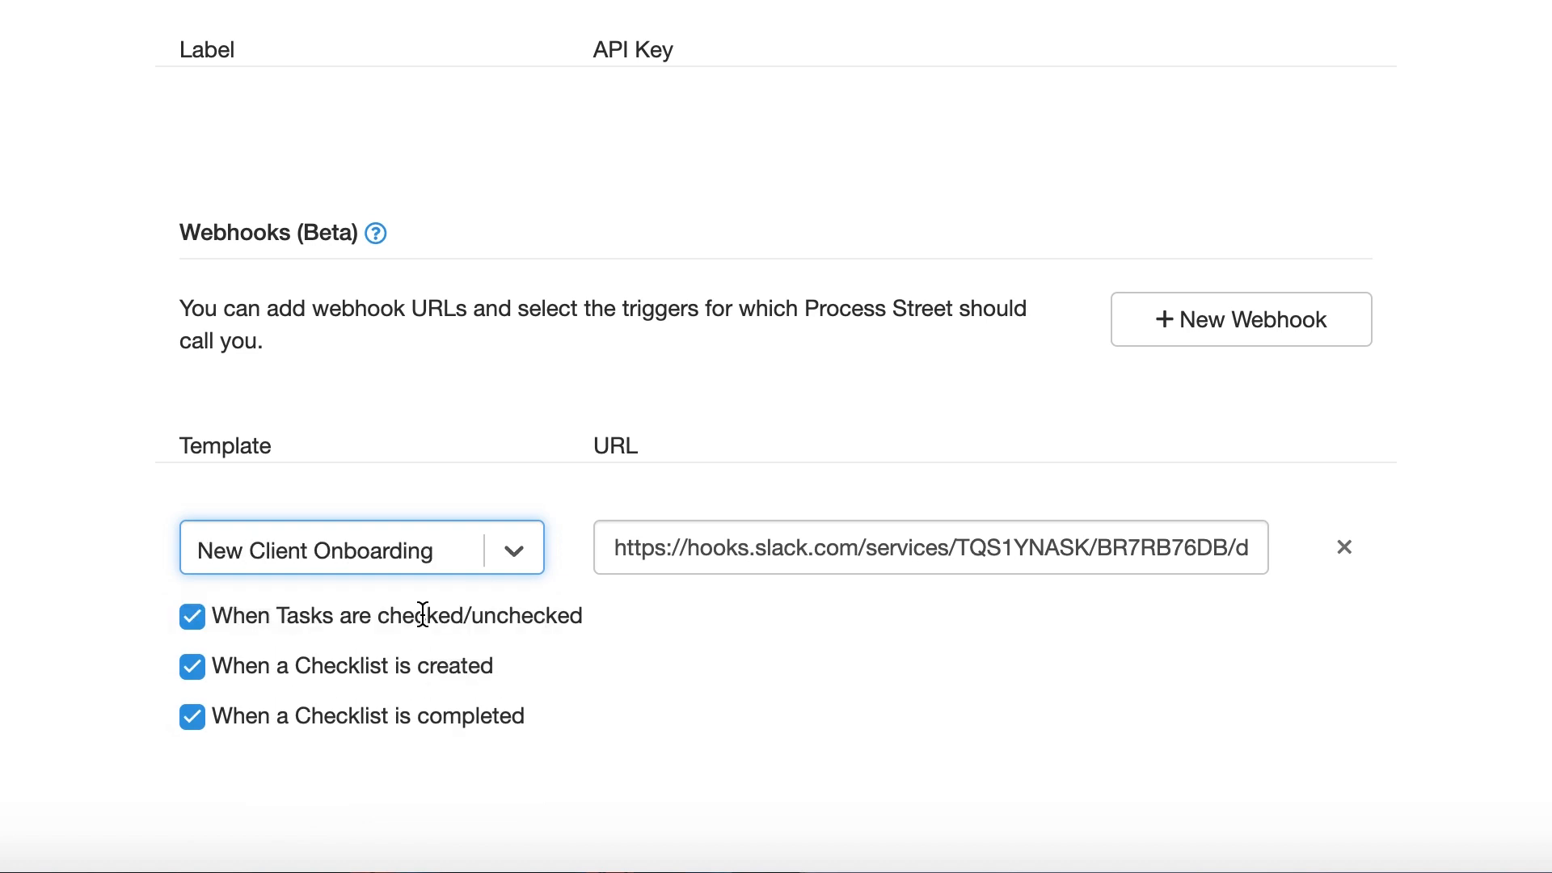
left_click(191, 614)
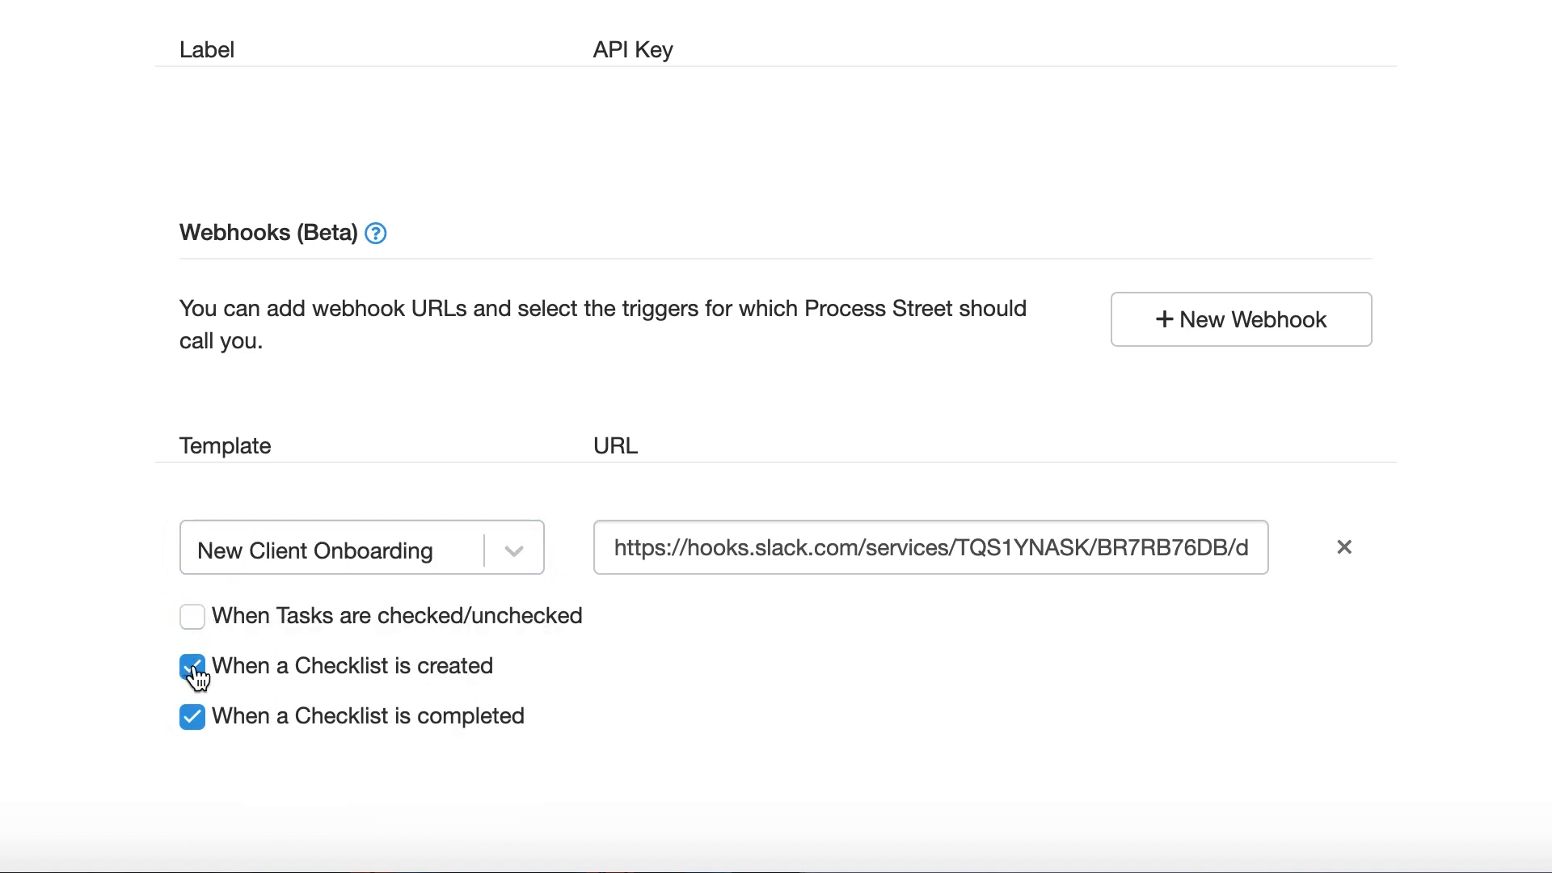
left_click(192, 665)
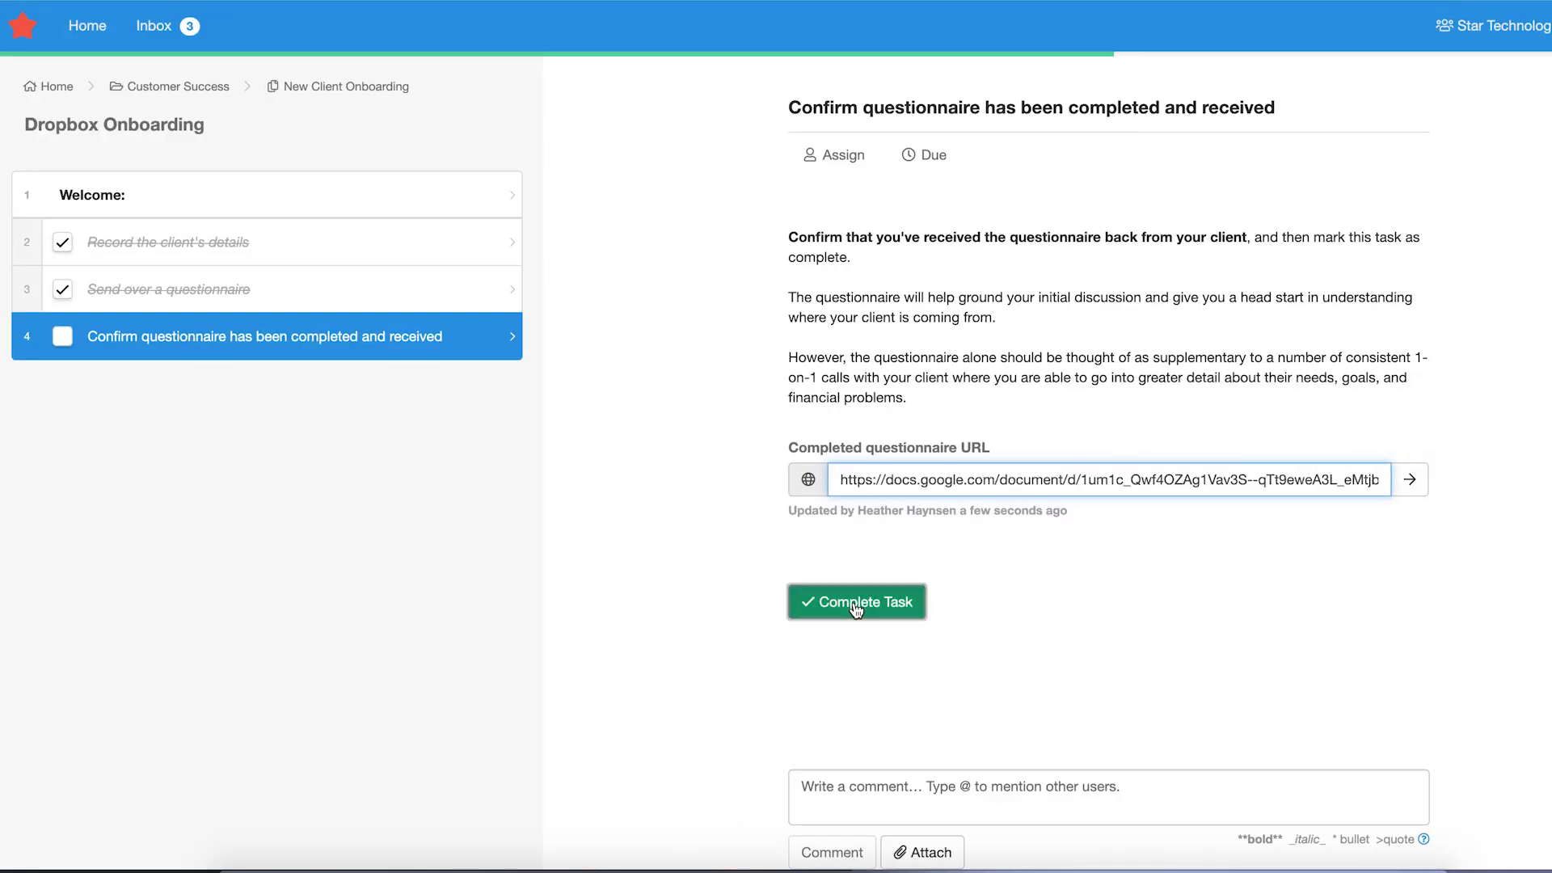
Complete the final questionnaire task on the Dropbox and Spotify Onboarding checklists.
left_click(857, 601)
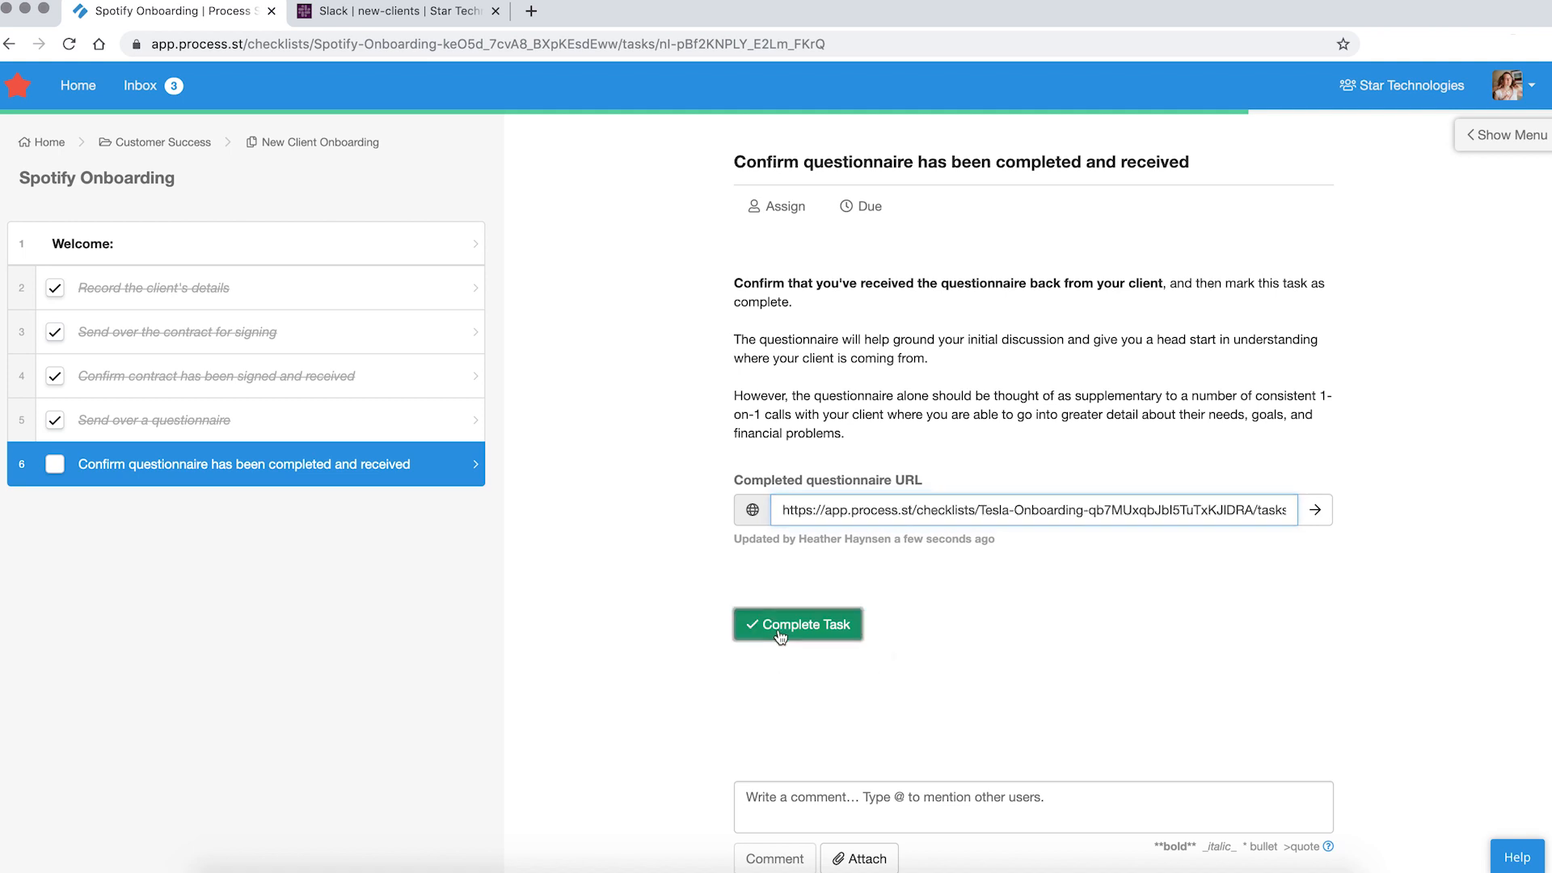
left_click(797, 624)
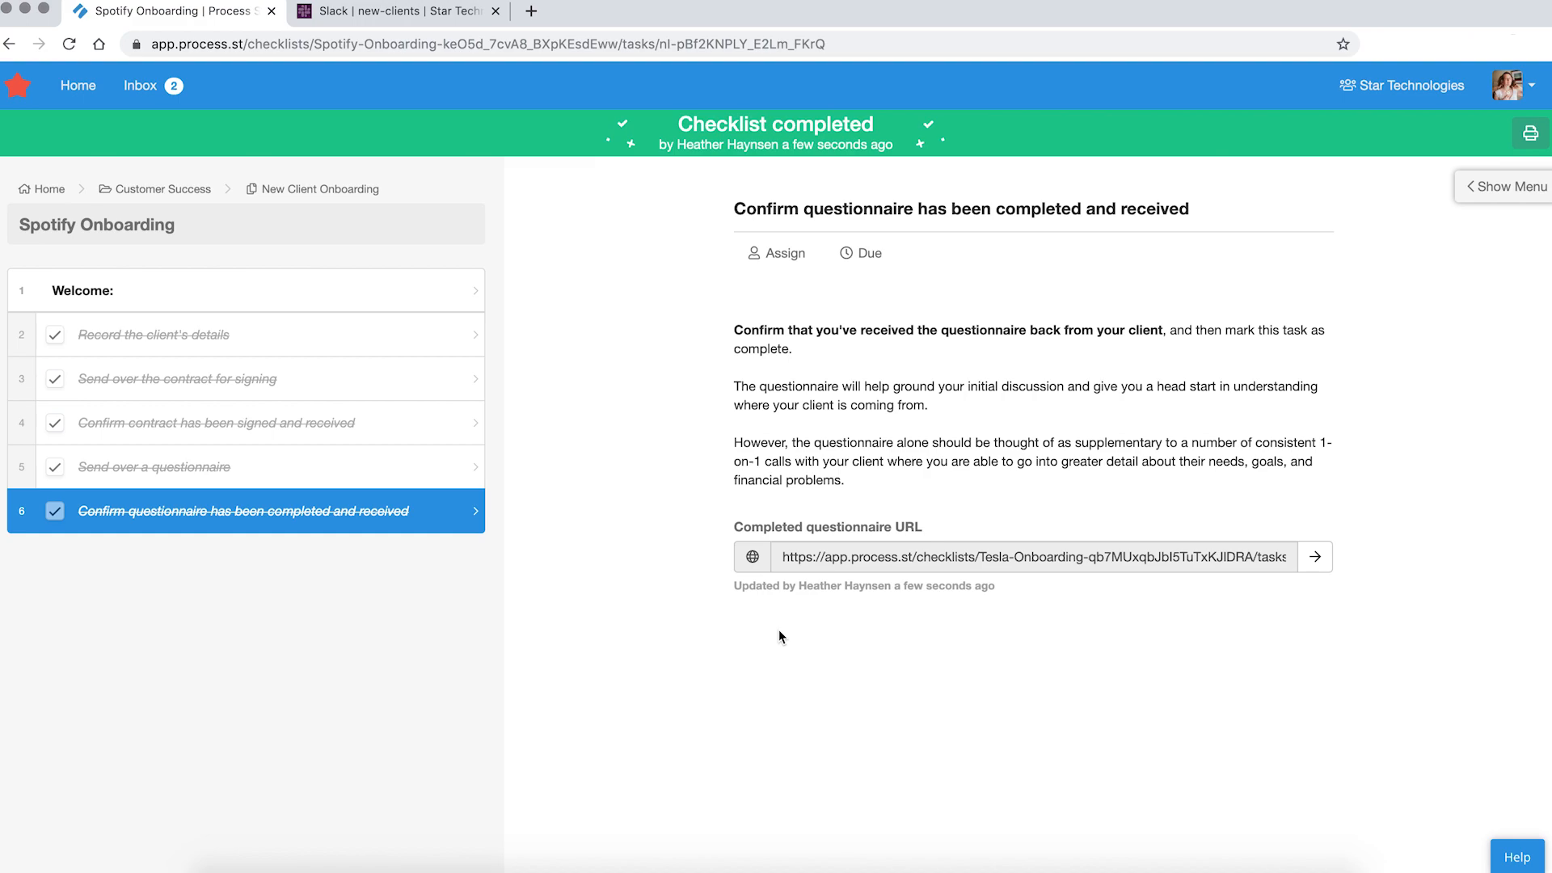